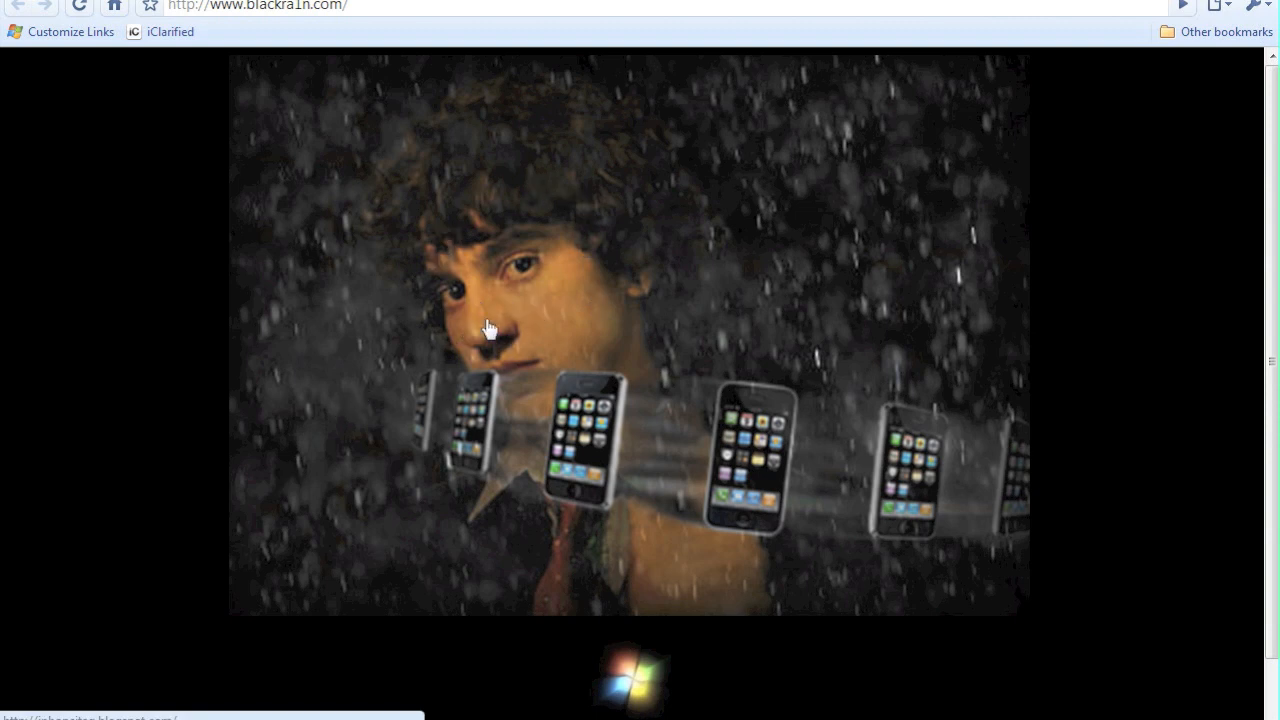
pyautogui.moveTo(309, 305)
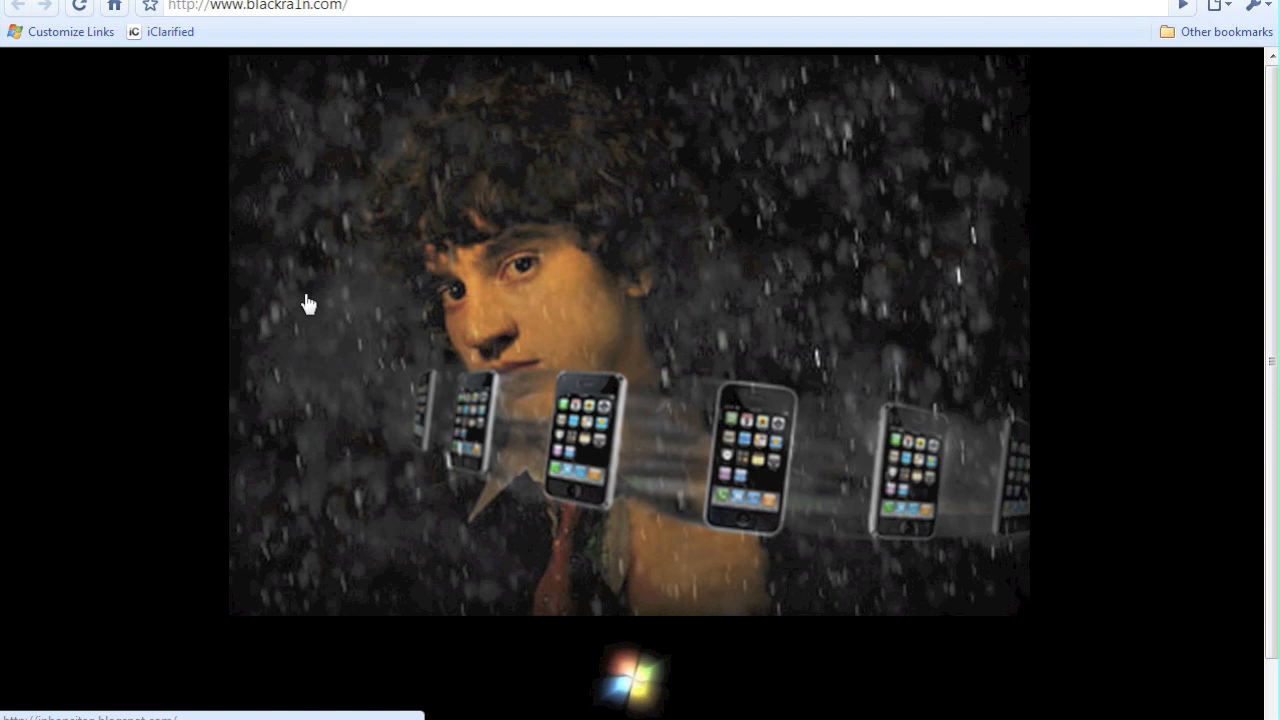
pyautogui.moveTo(150, 318)
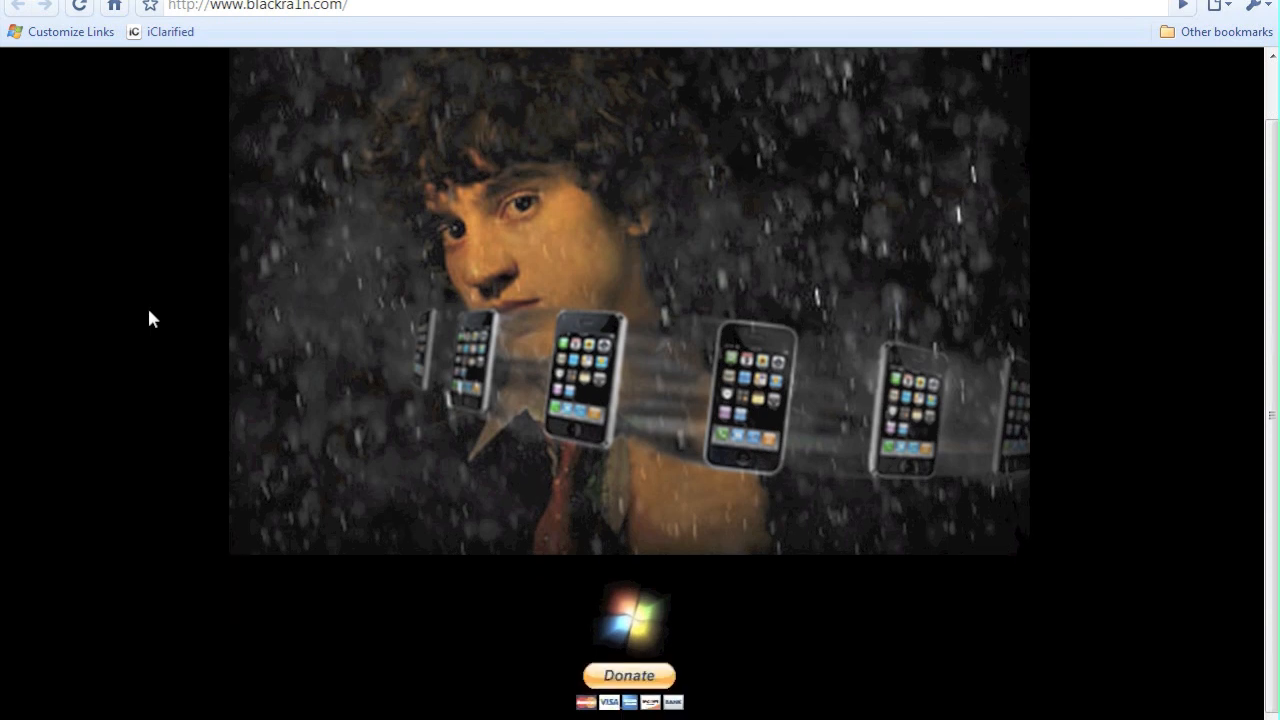
pyautogui.moveTo(170, 315)
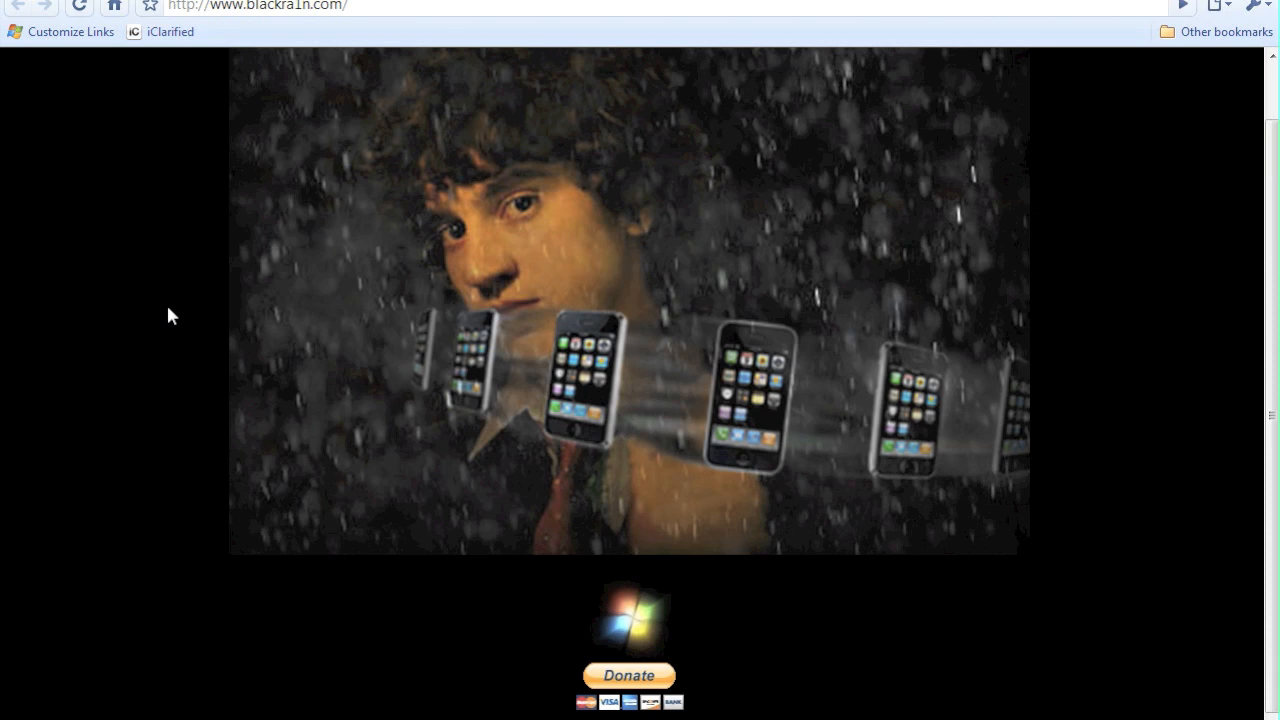
pyautogui.moveTo(176, 393)
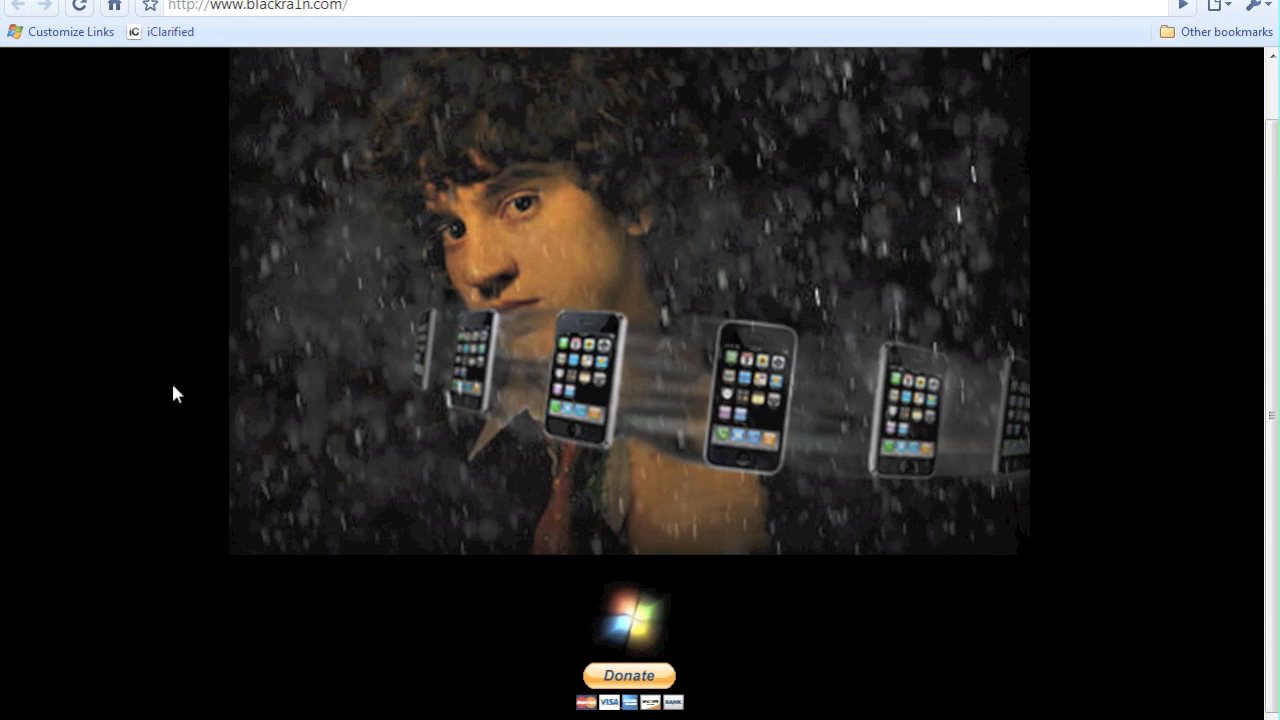
pyautogui.moveTo(367, 603)
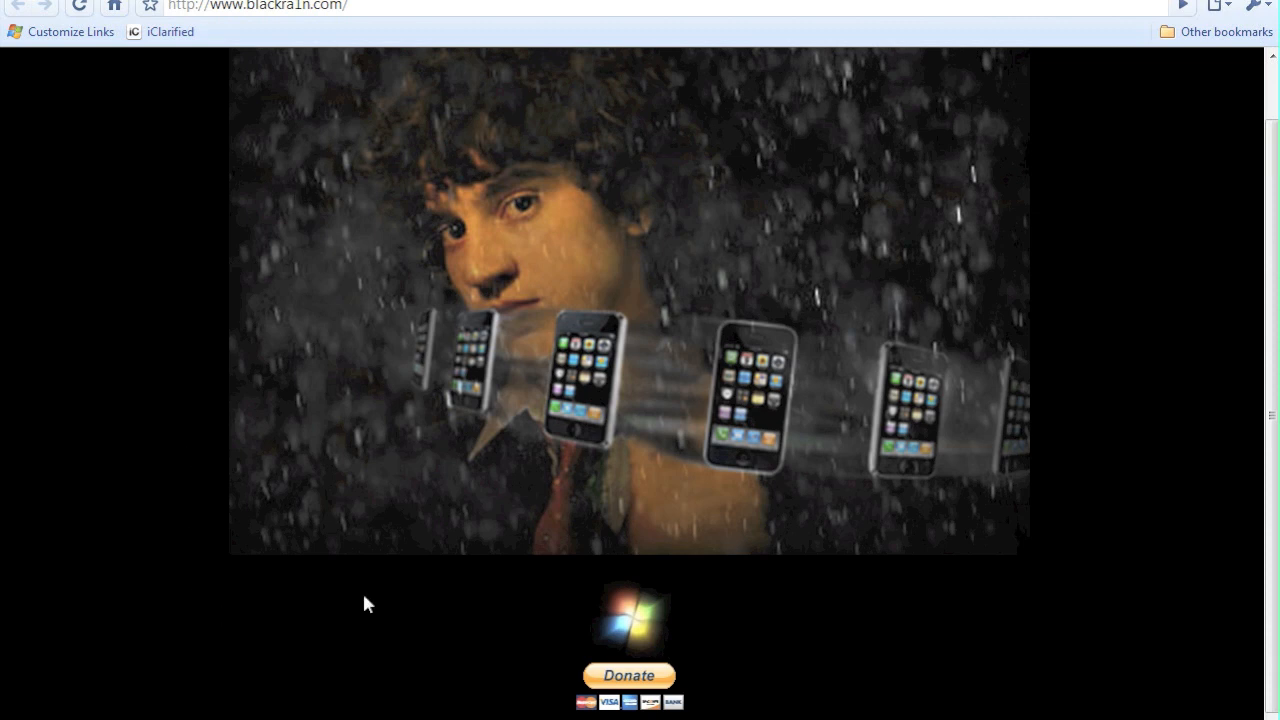
pyautogui.moveTo(462, 593)
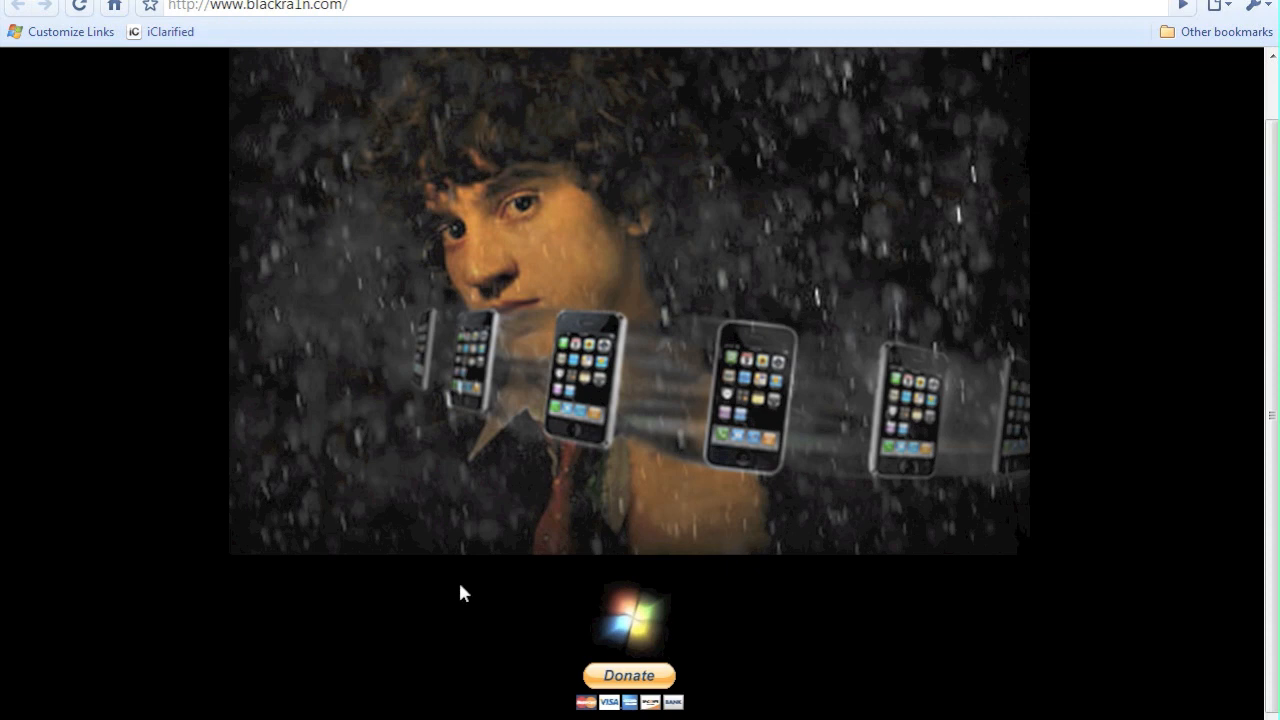
pyautogui.moveTo(476, 587)
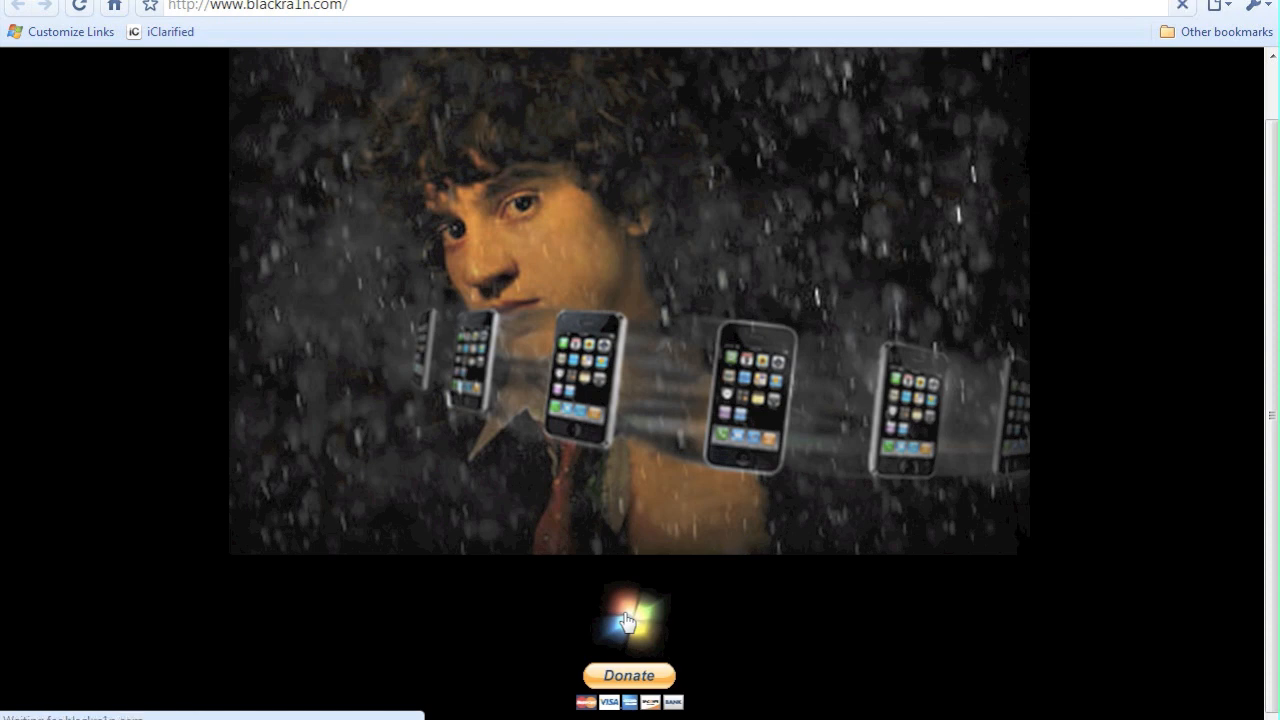
# Download the Windows blackra1n.exe and keep it despite Chrome's harmful-file warning.
pyautogui.click(628, 618)
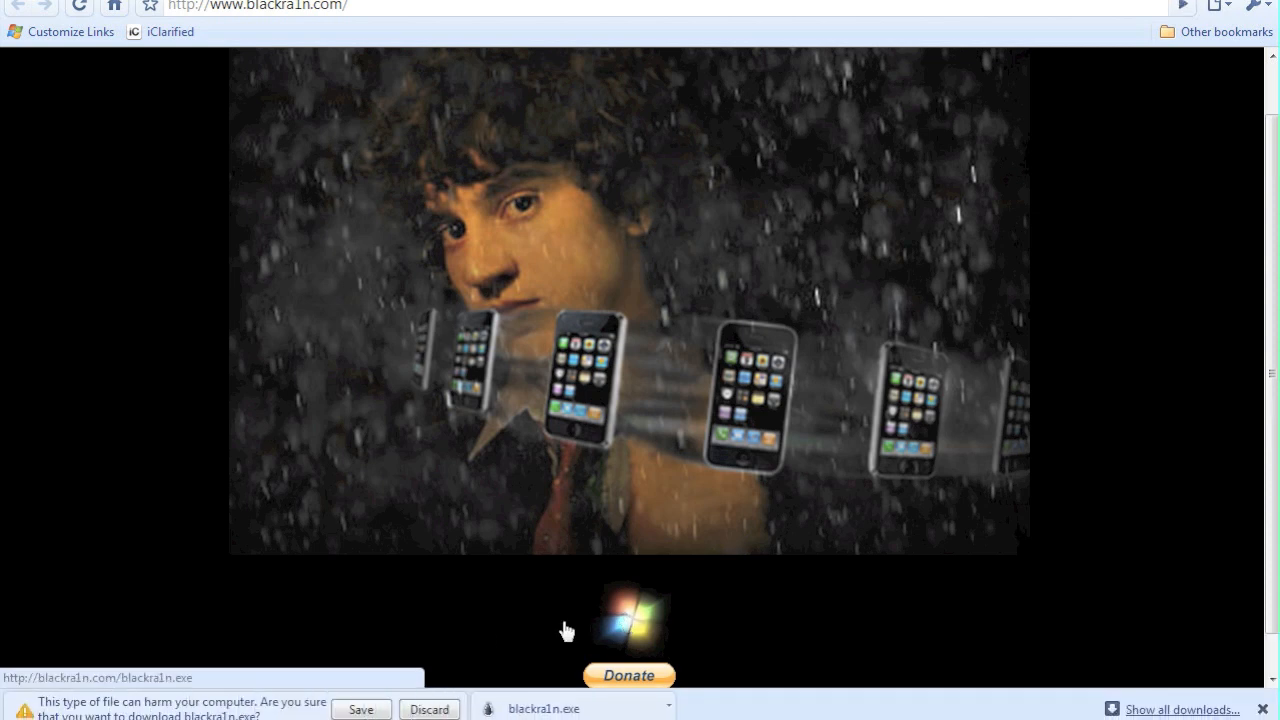
pyautogui.moveTo(473, 661)
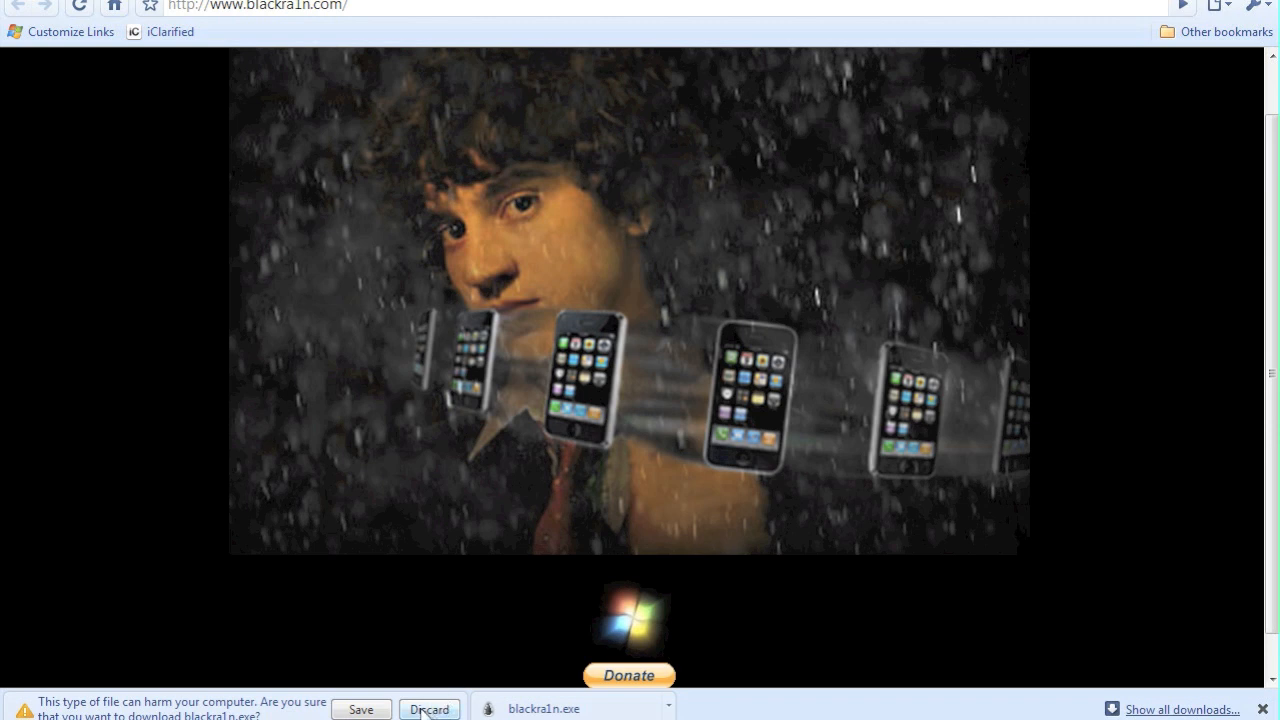
pyautogui.click(429, 708)
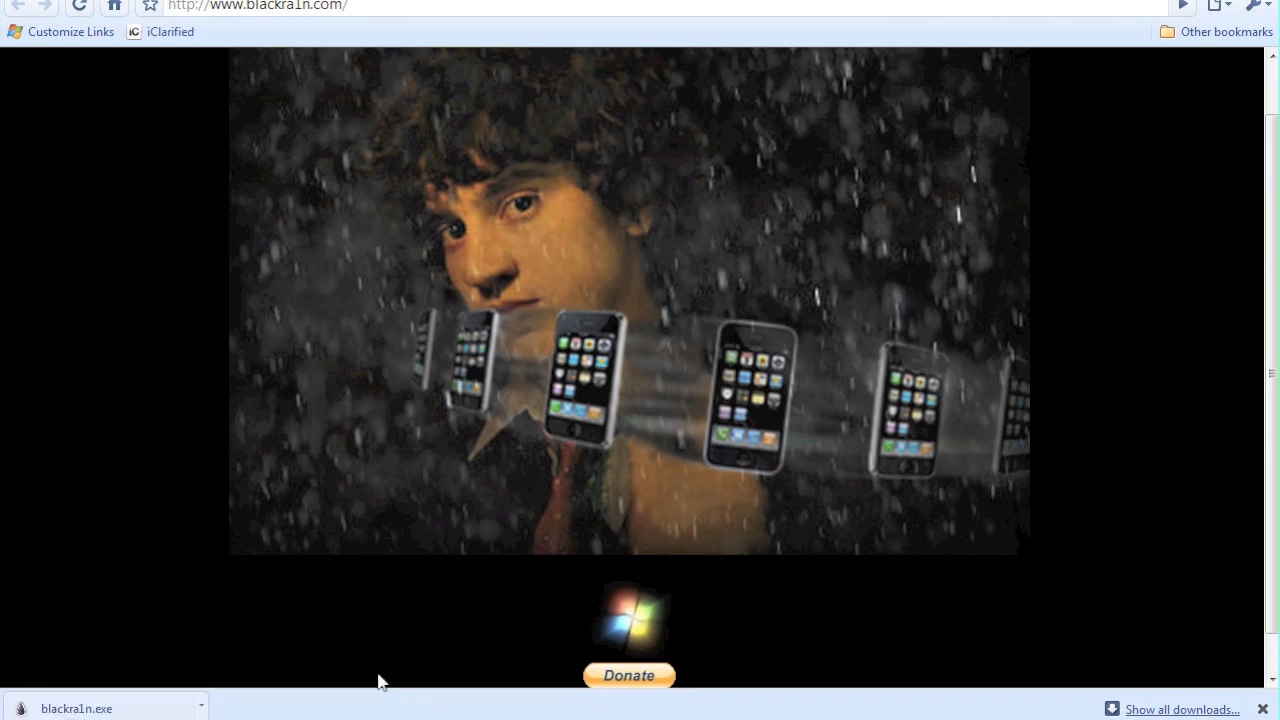
pyautogui.moveTo(1123, 73)
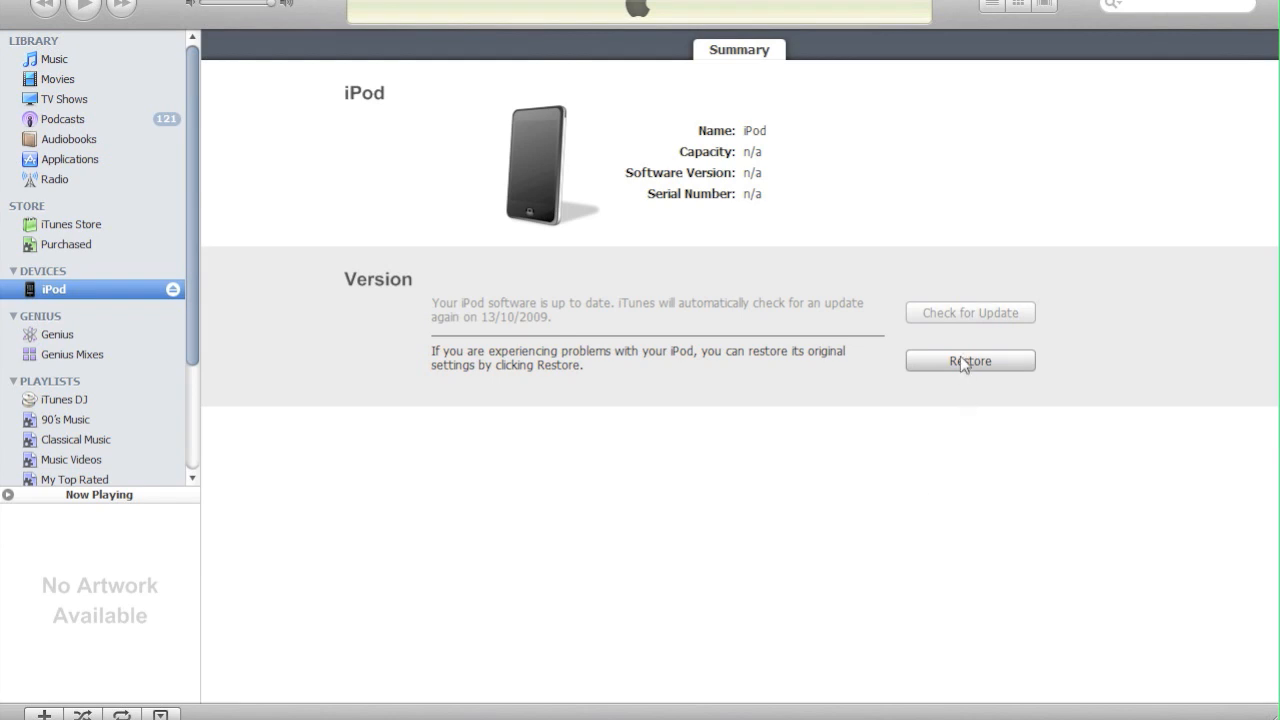
# Restore and update the iPod to firmware 3.1.2, then close iTunes.
pyautogui.click(969, 360)
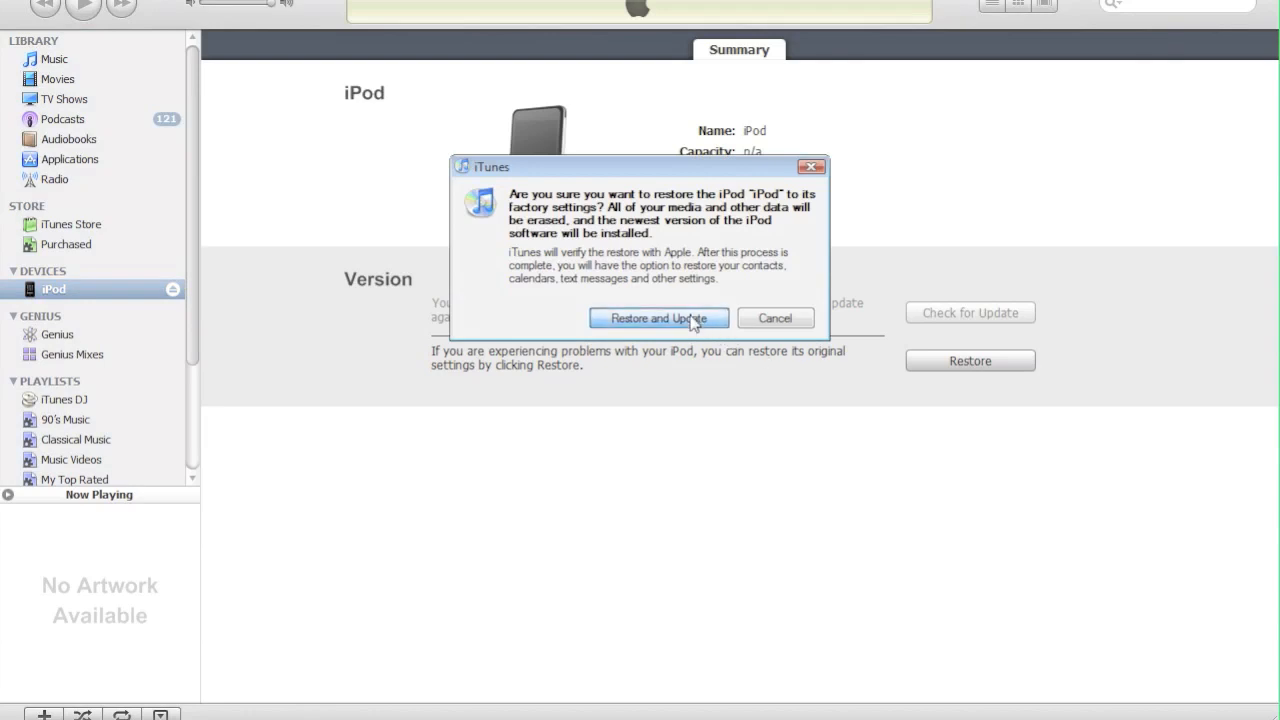
pyautogui.click(658, 318)
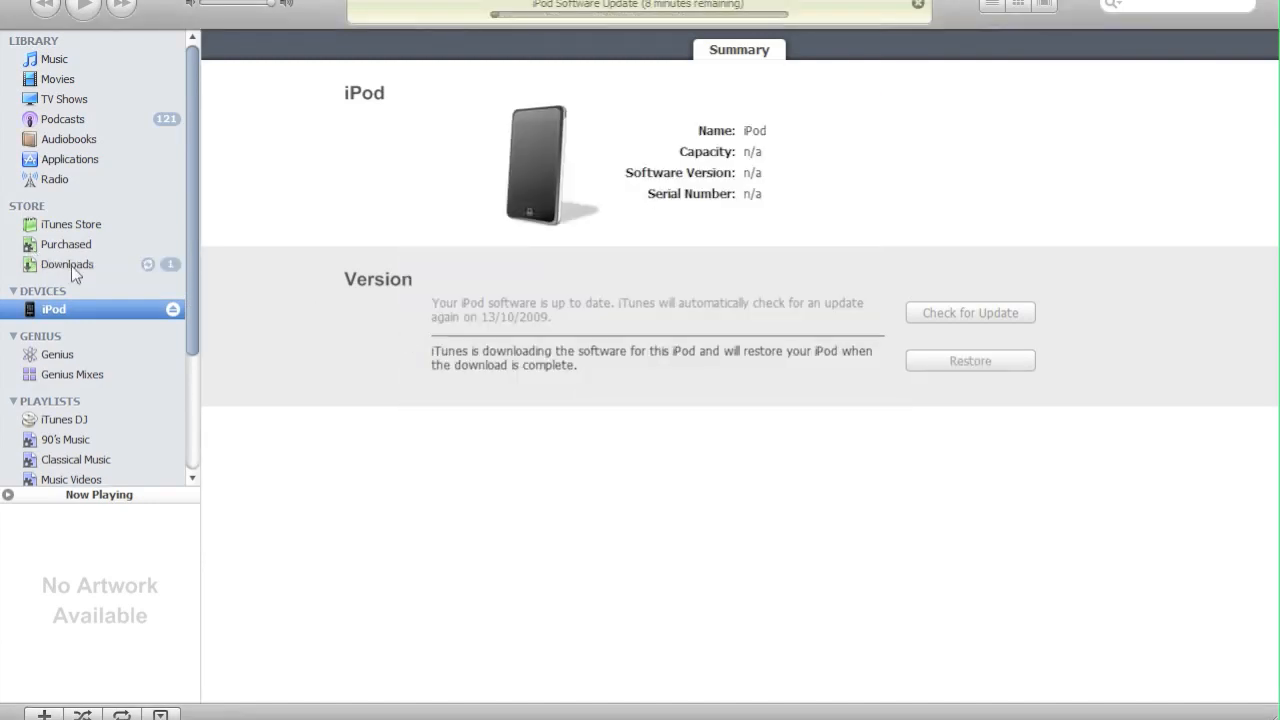
pyautogui.click(67, 264)
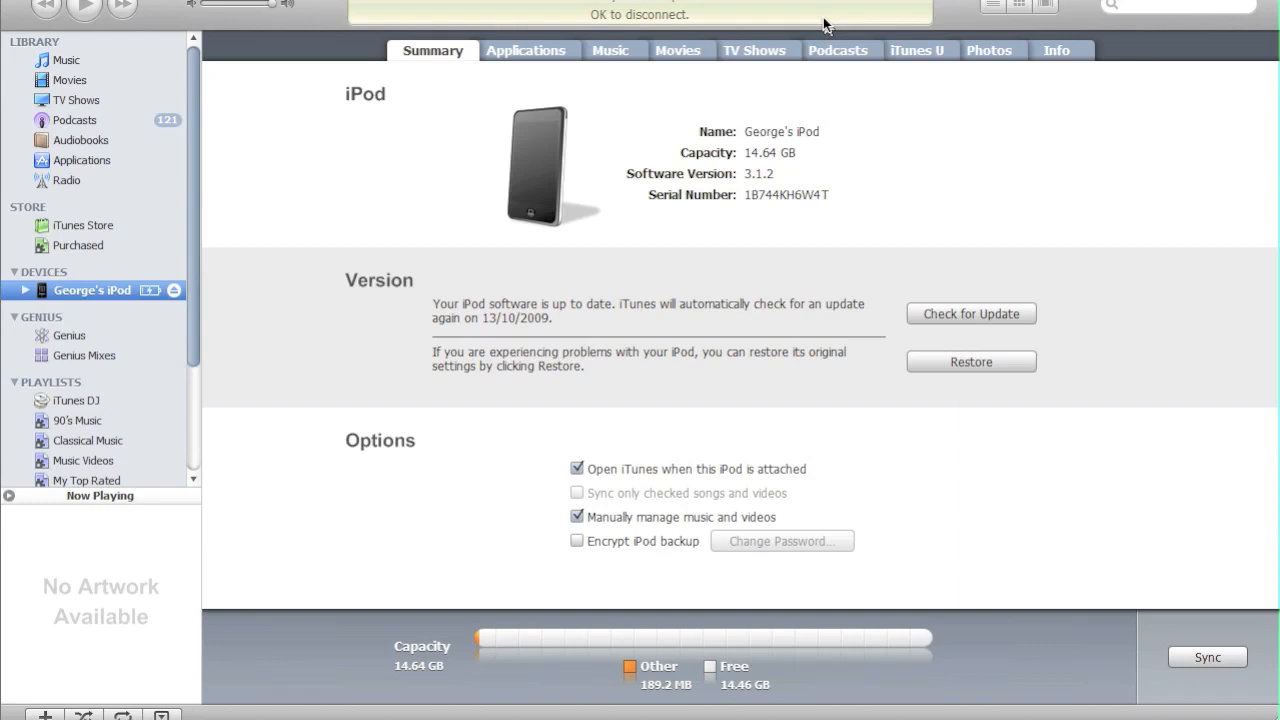
pyautogui.moveTo(651, 184)
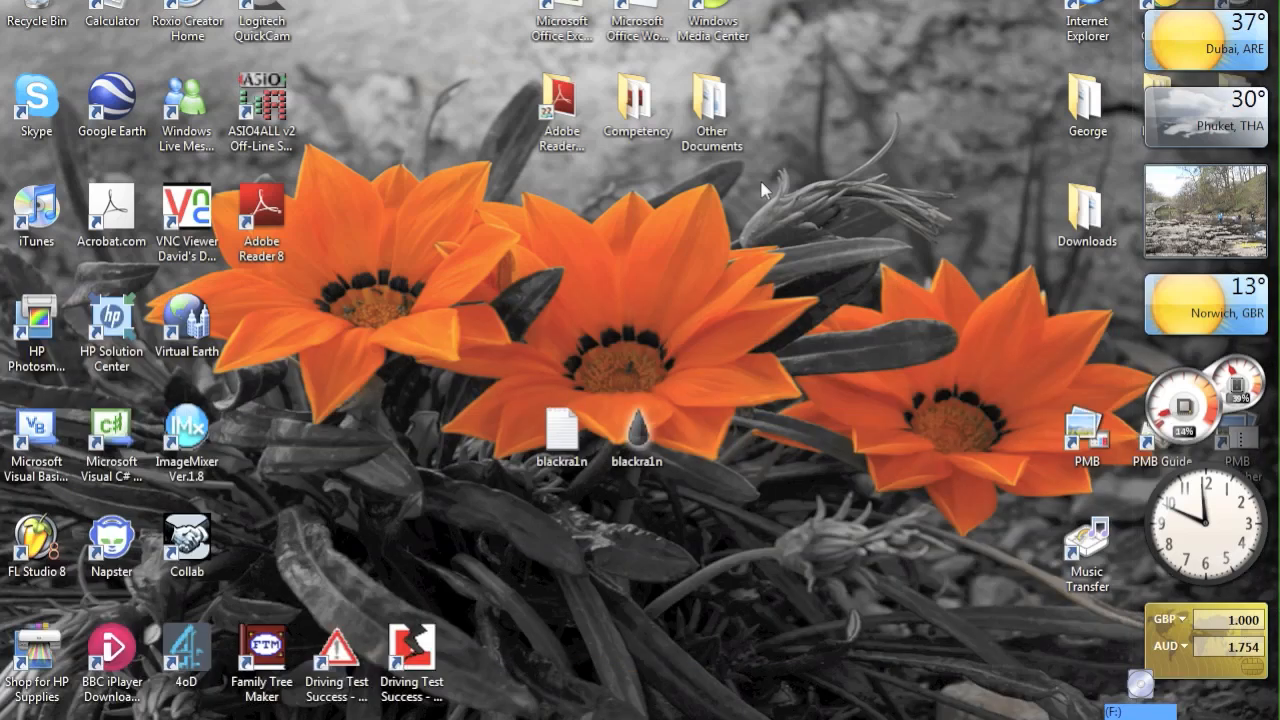
# Launch blackra1n.exe and run 'make it ra1n' on the connected iPod.
pyautogui.doubleClick(636, 435)
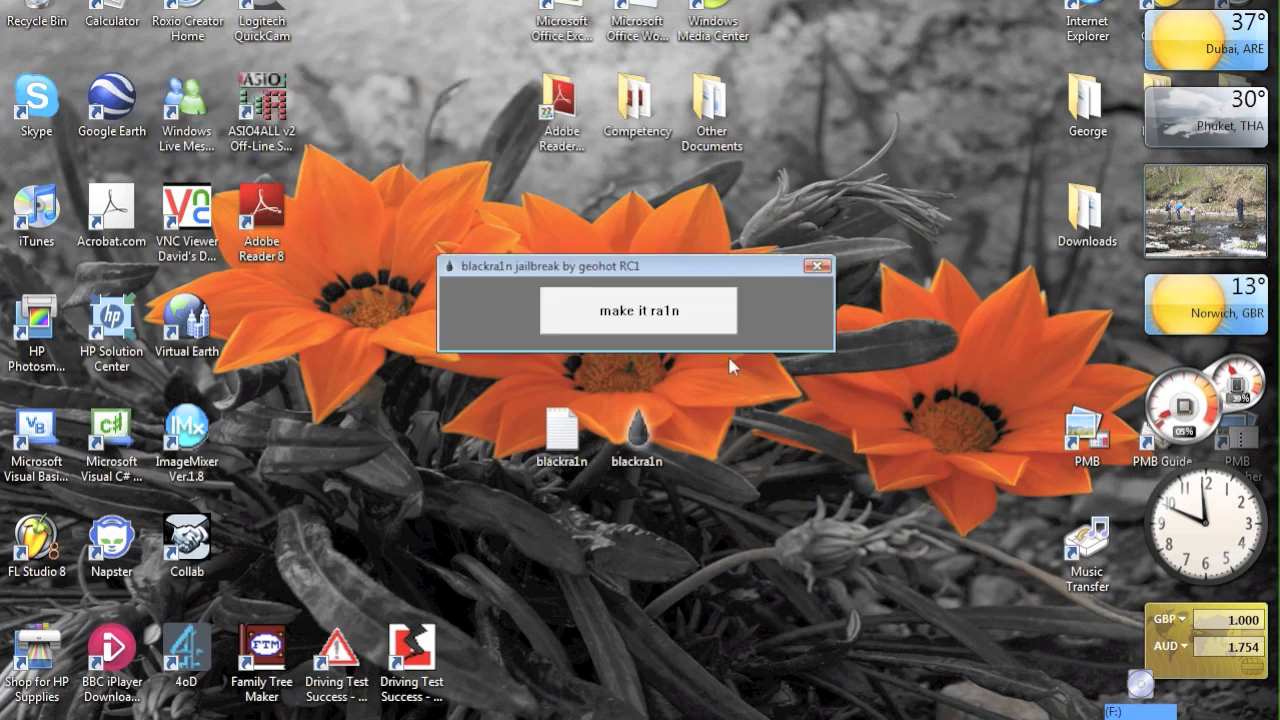
pyautogui.moveTo(653, 322)
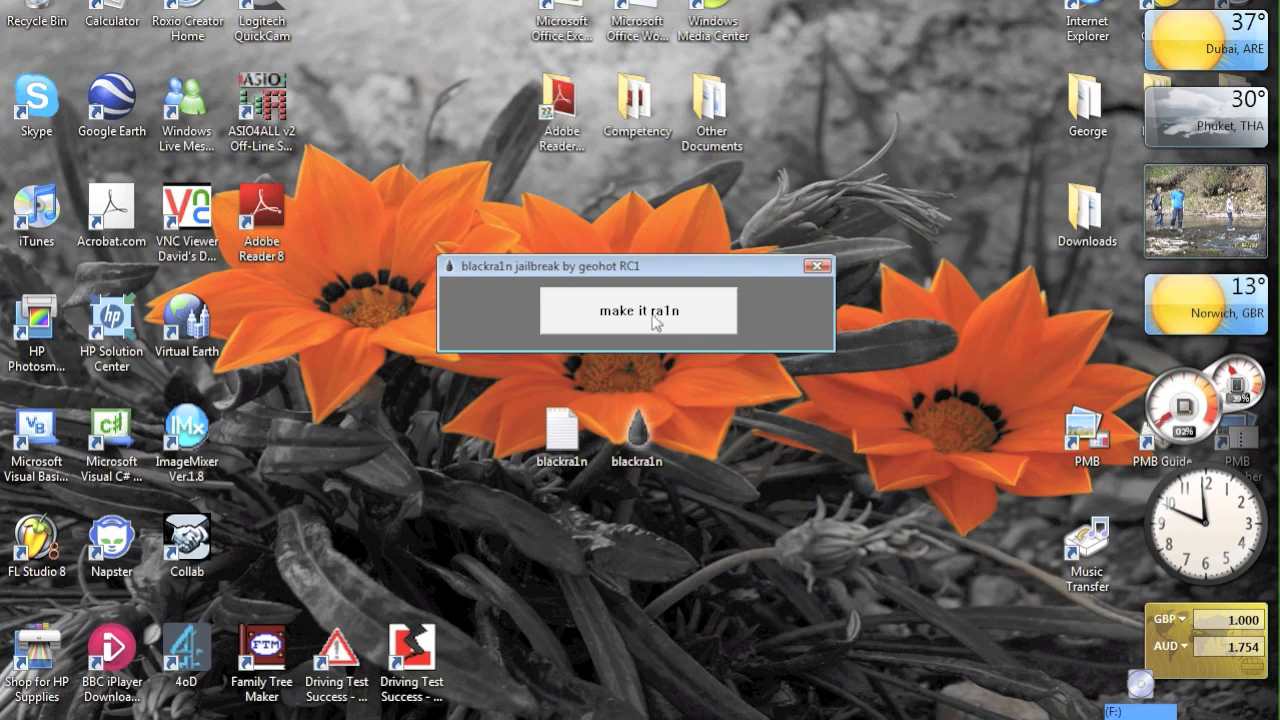
pyautogui.click(638, 311)
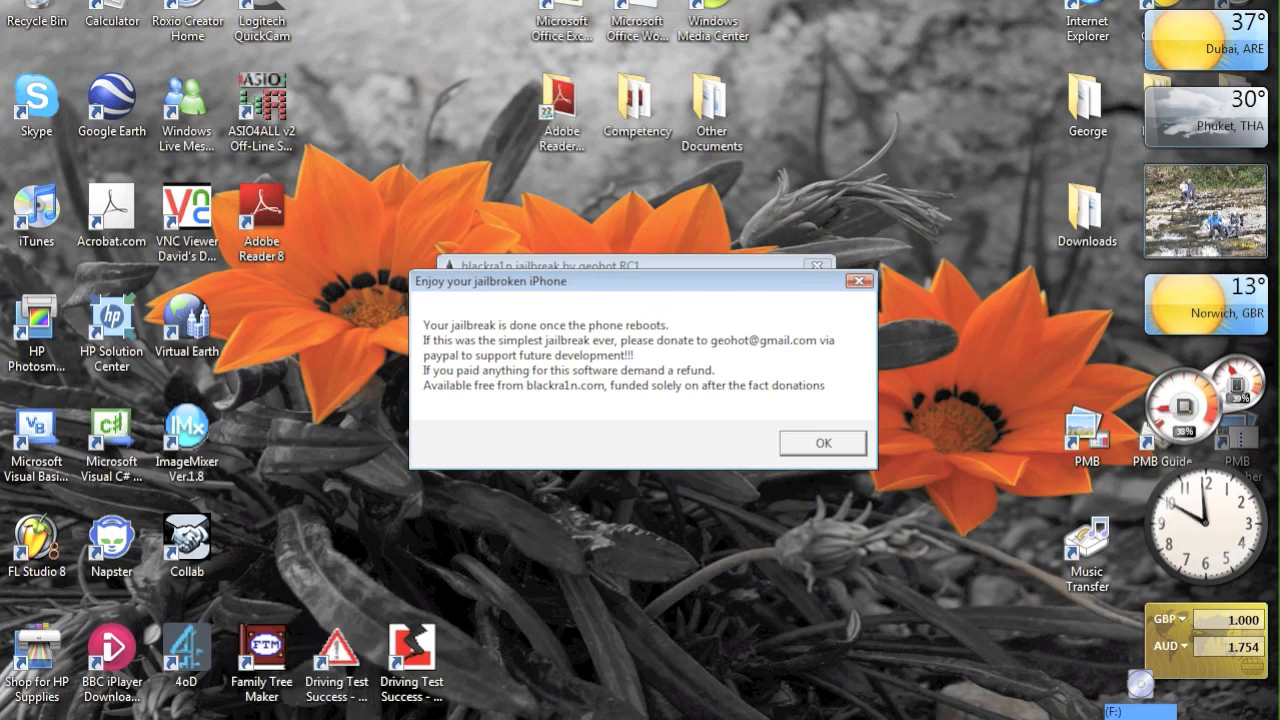
# Dismiss the 'Enjoy your jailbroken iPhone' message with OK.
pyautogui.click(822, 443)
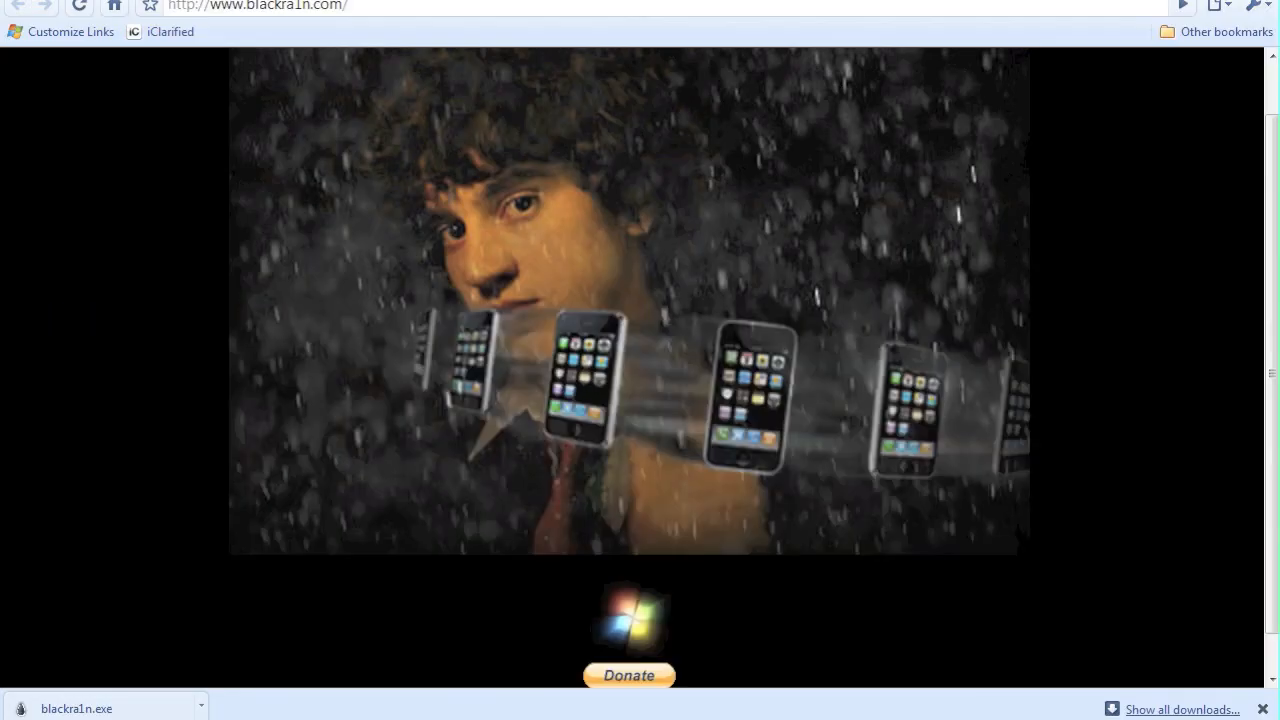
pyautogui.moveTo(510, 560)
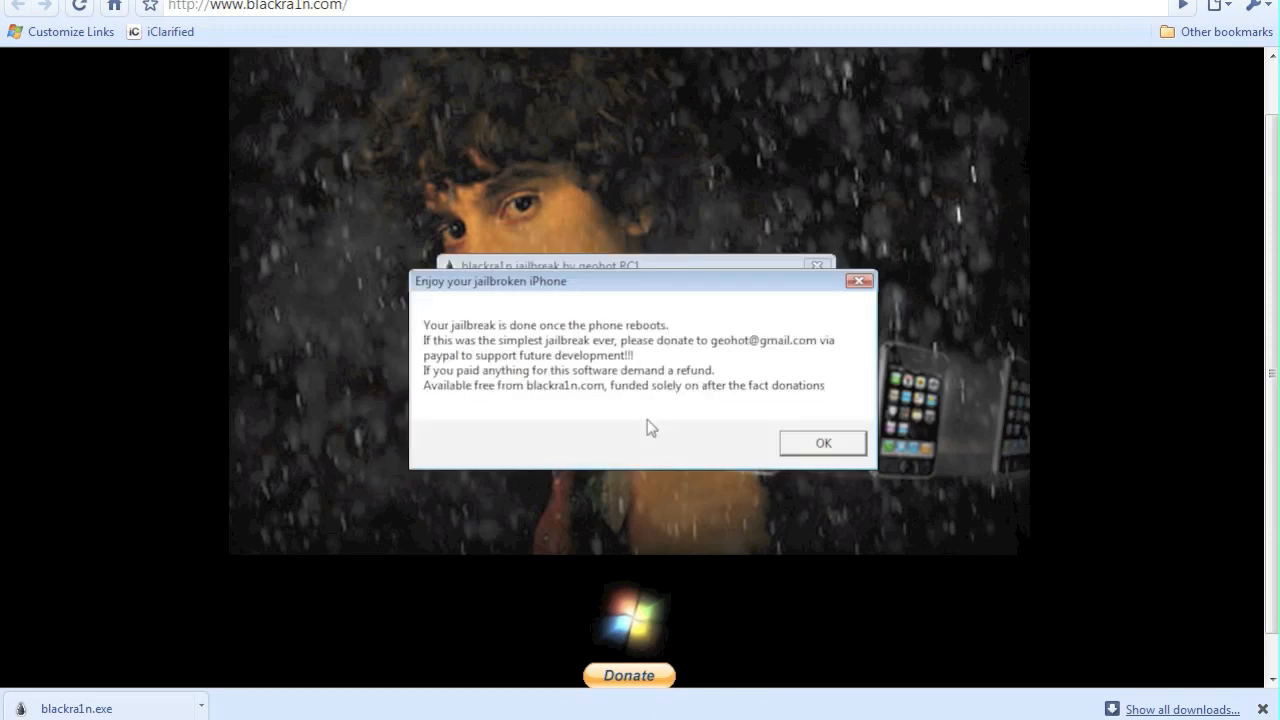
pyautogui.moveTo(653, 408)
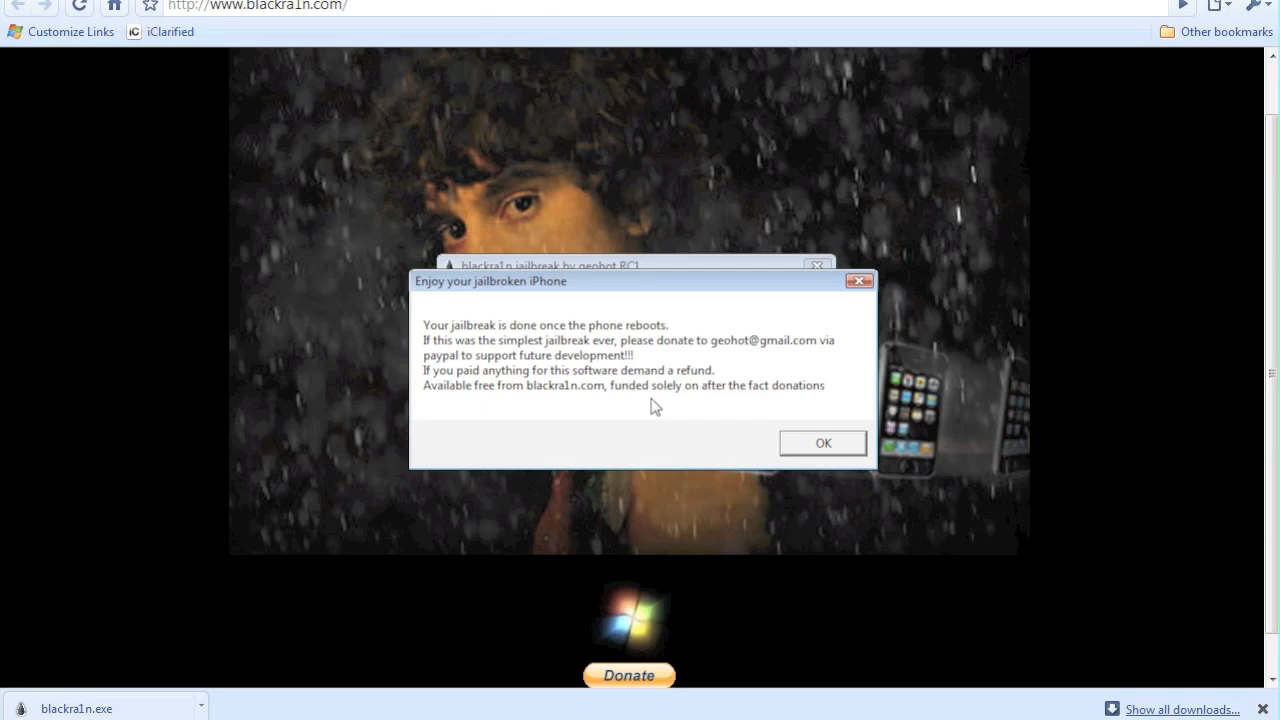
pyautogui.click(822, 443)
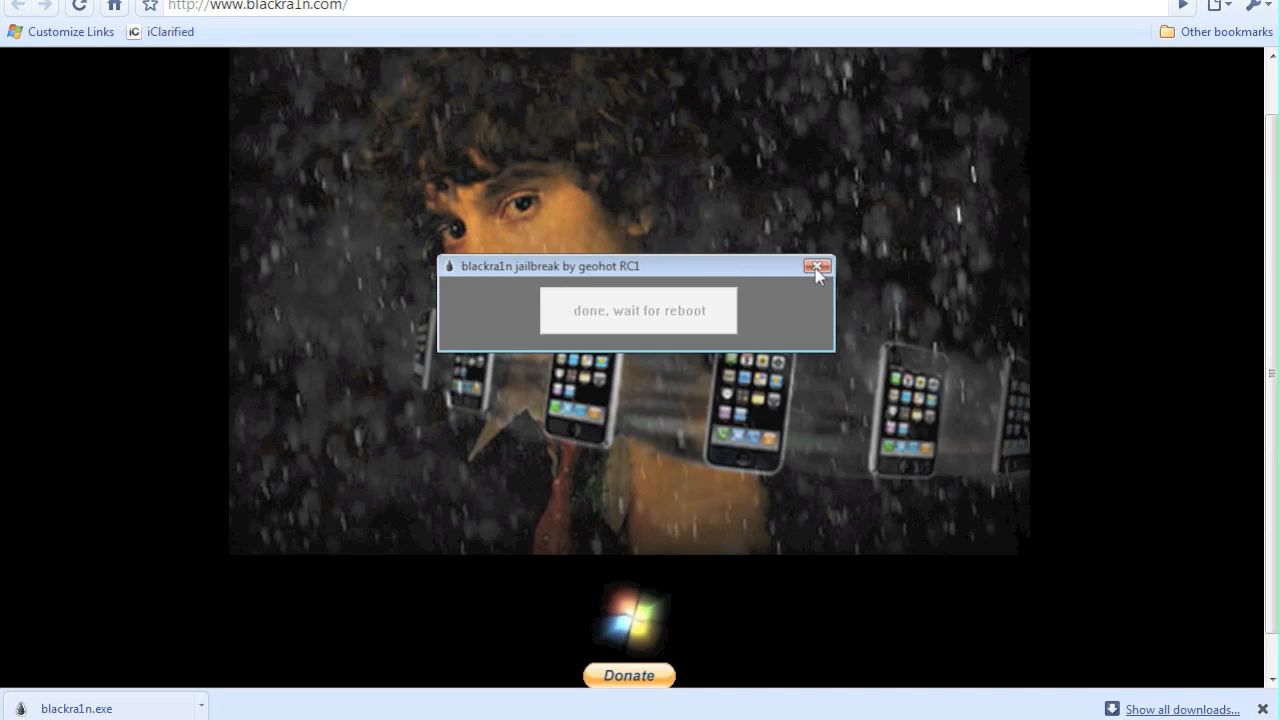
# Close the blackra1n window to return to the iTunes music library.
pyautogui.click(817, 266)
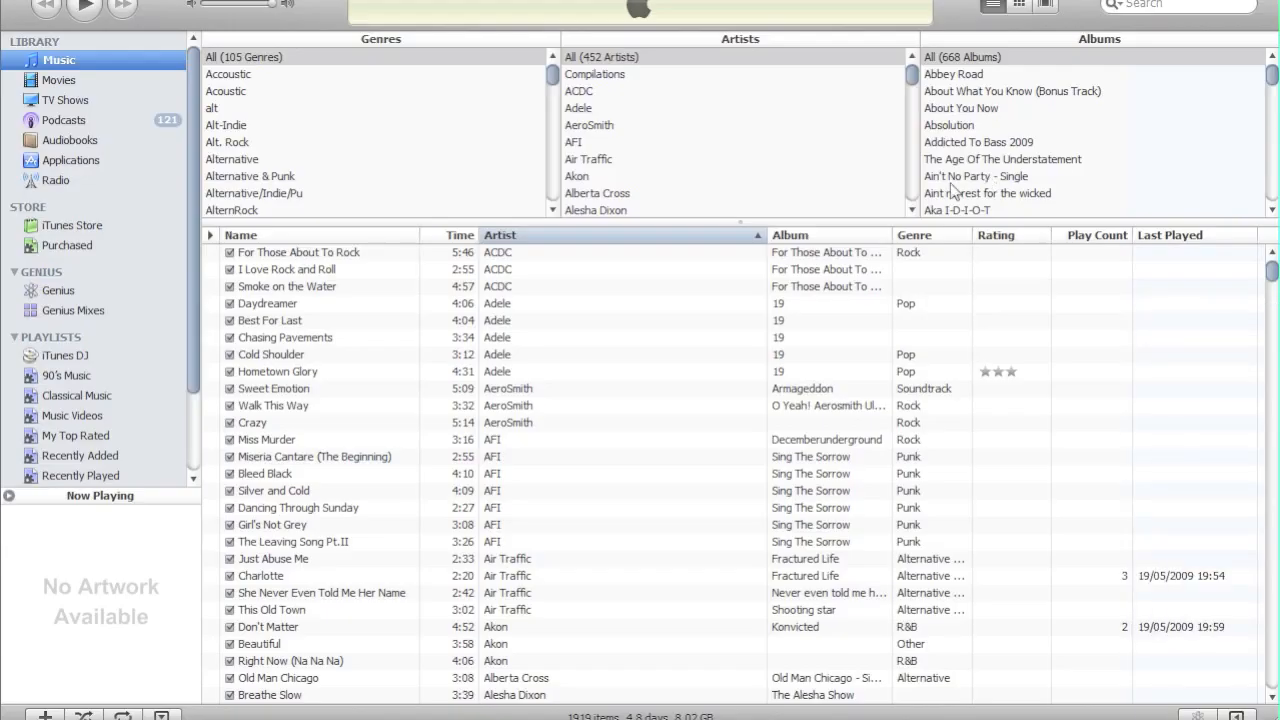
pyautogui.moveTo(657, 390)
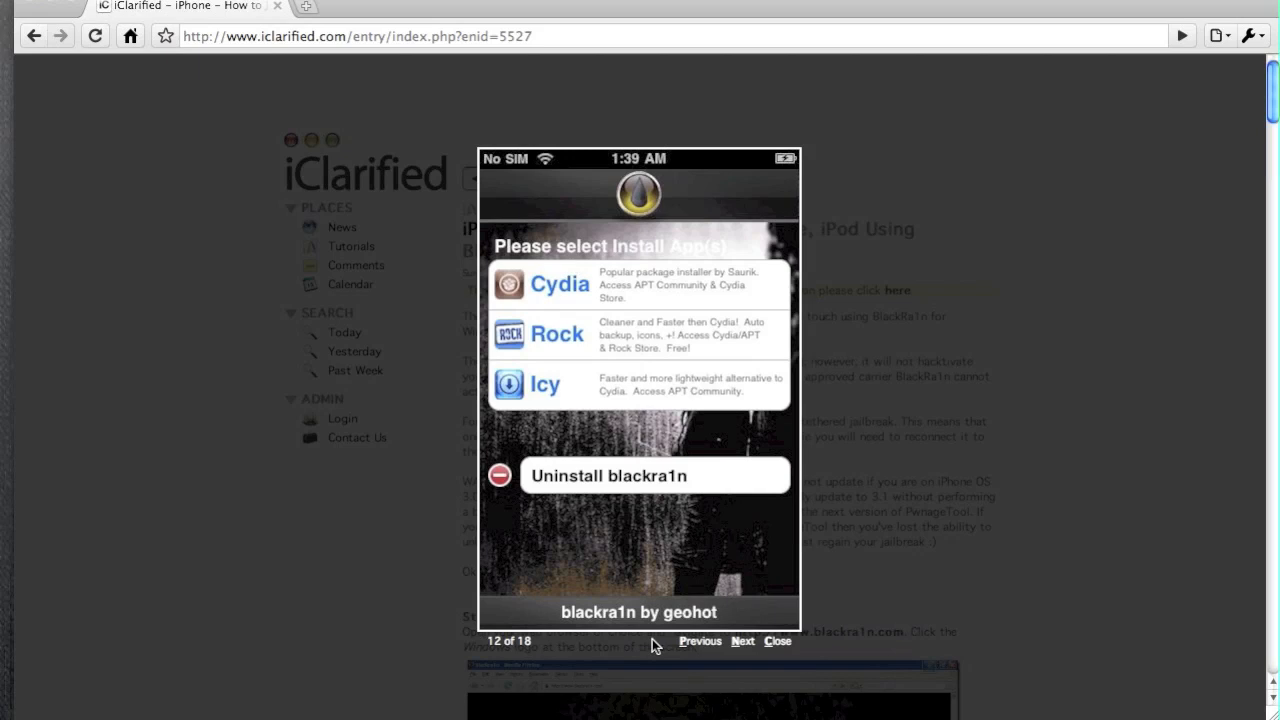
pyautogui.moveTo(500, 200)
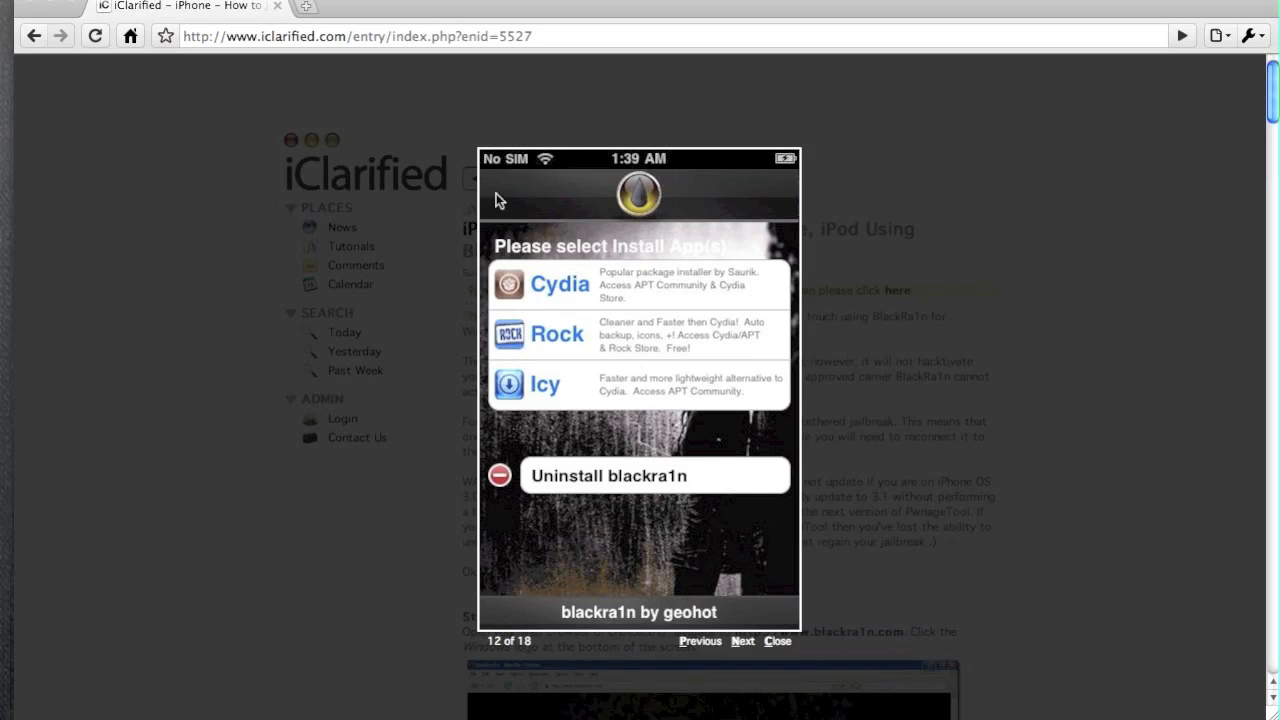
pyautogui.moveTo(856, 212)
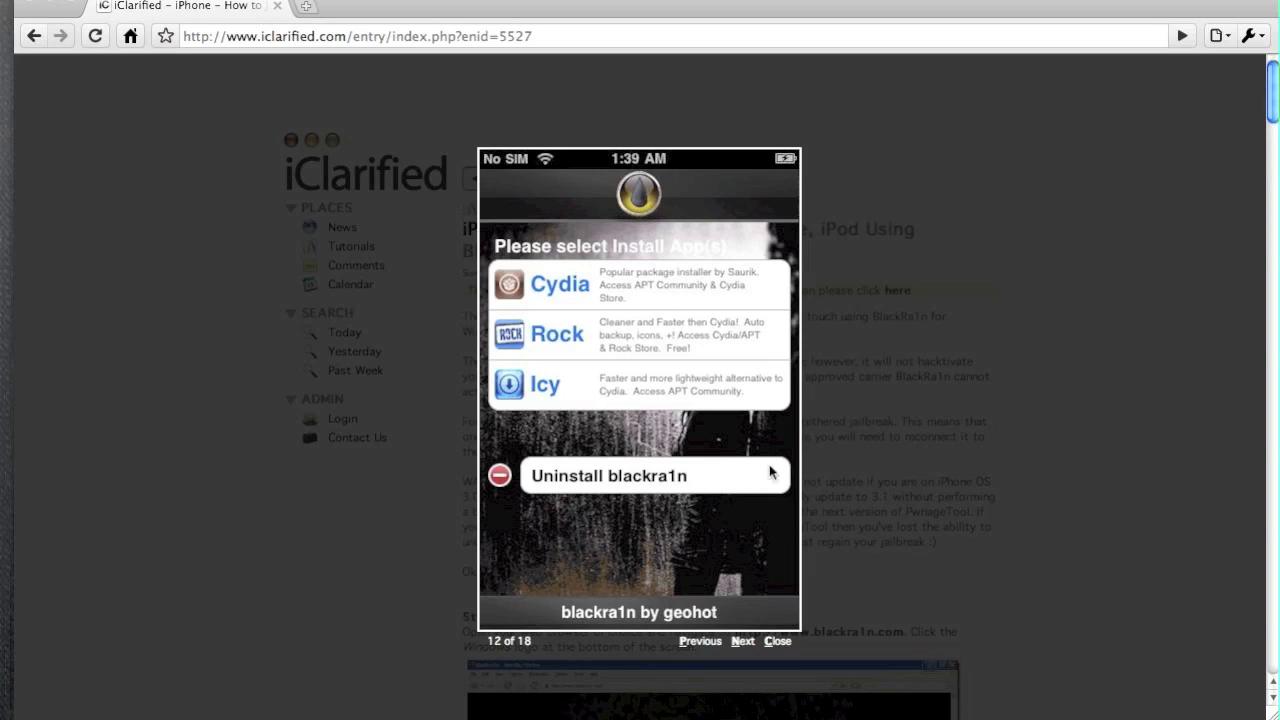
pyautogui.moveTo(703, 471)
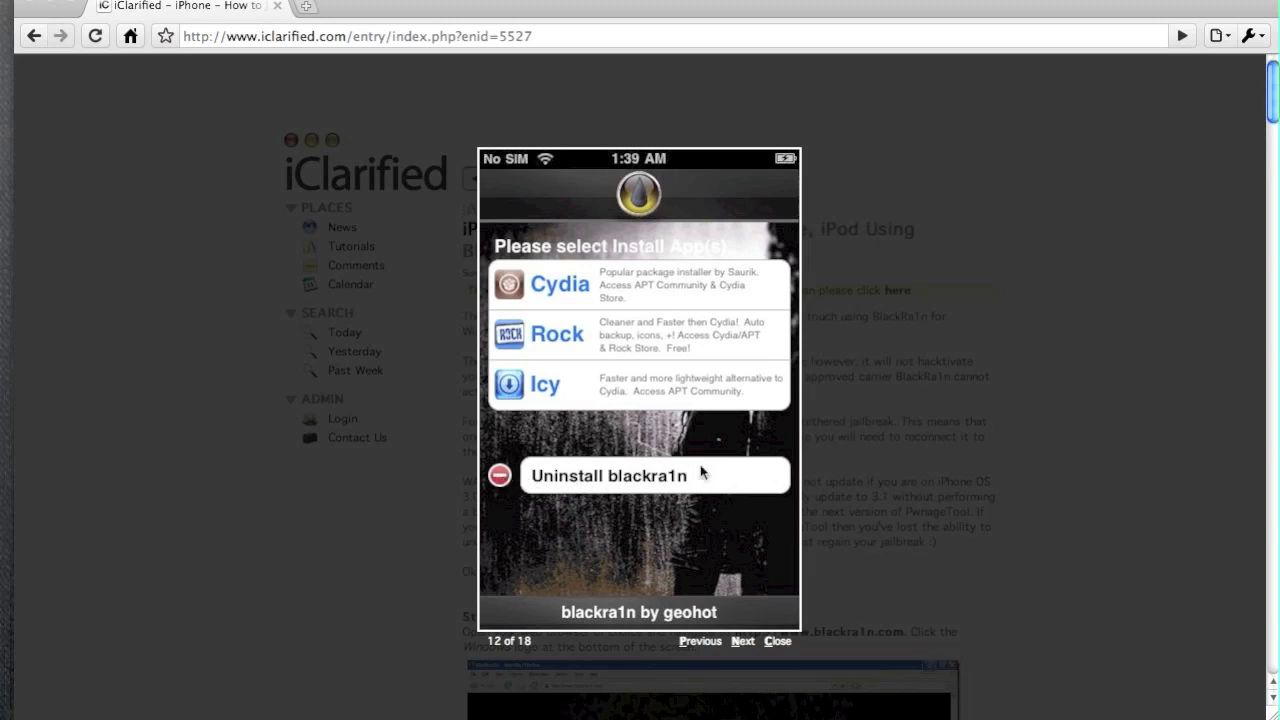
pyautogui.moveTo(757, 472)
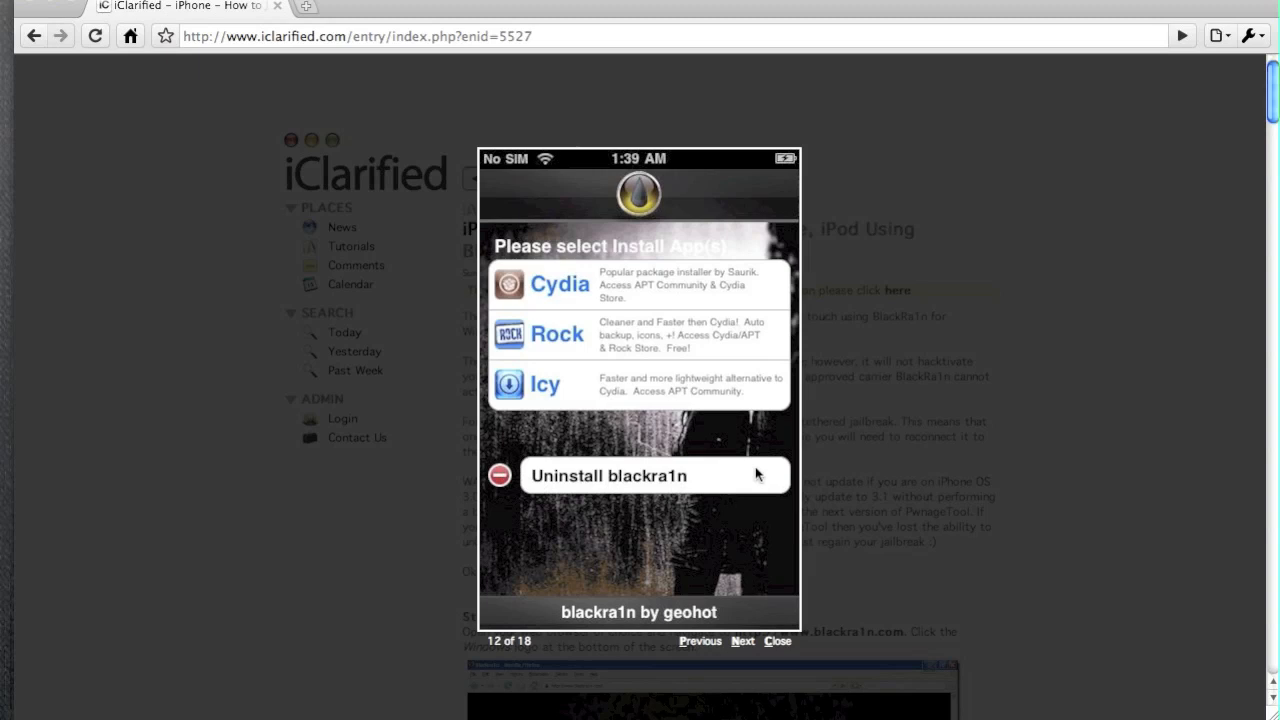
# Advance the iClarified blackra1n guide to step 13 of 18, showing Cydia selected.
pyautogui.click(742, 641)
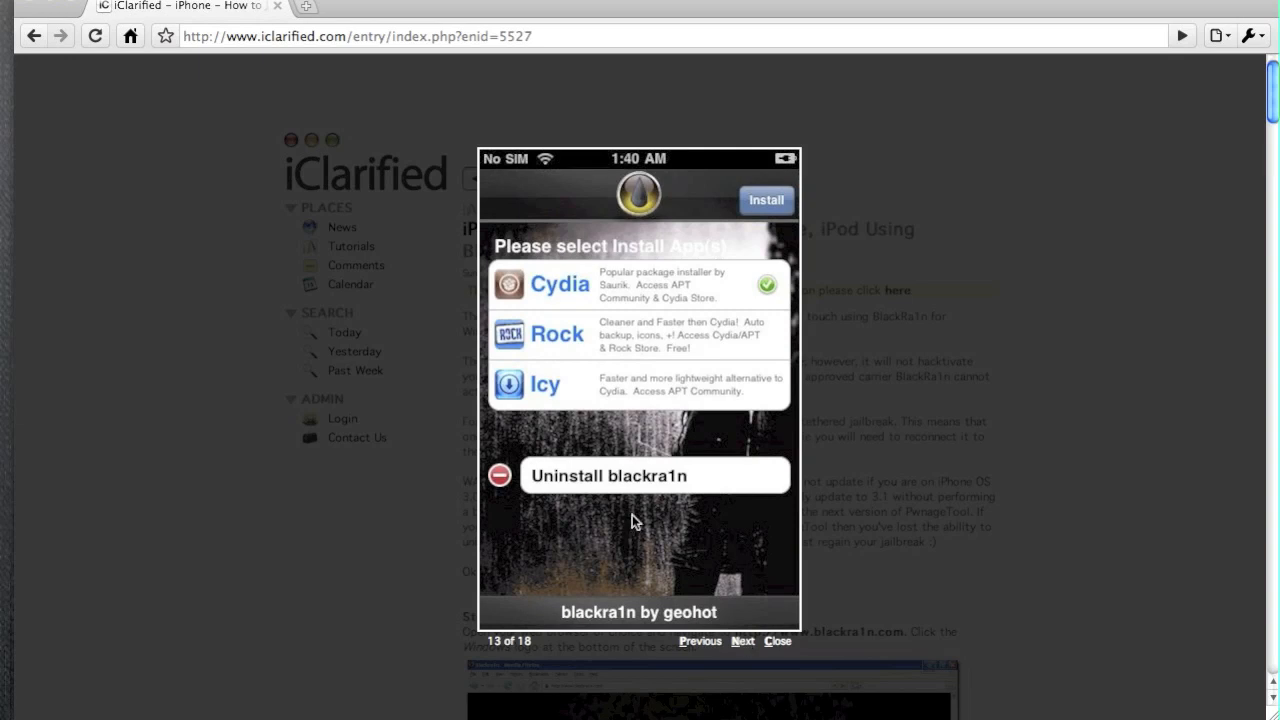
pyautogui.moveTo(698, 344)
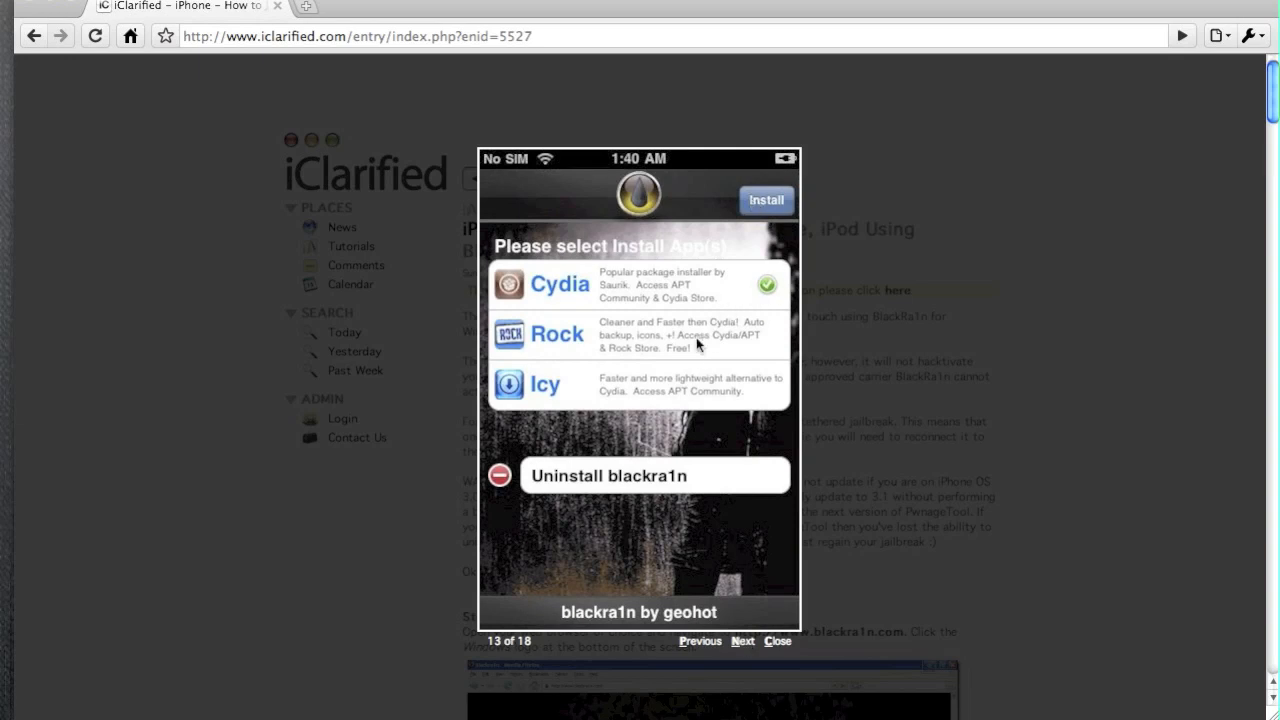
pyautogui.moveTo(715, 349)
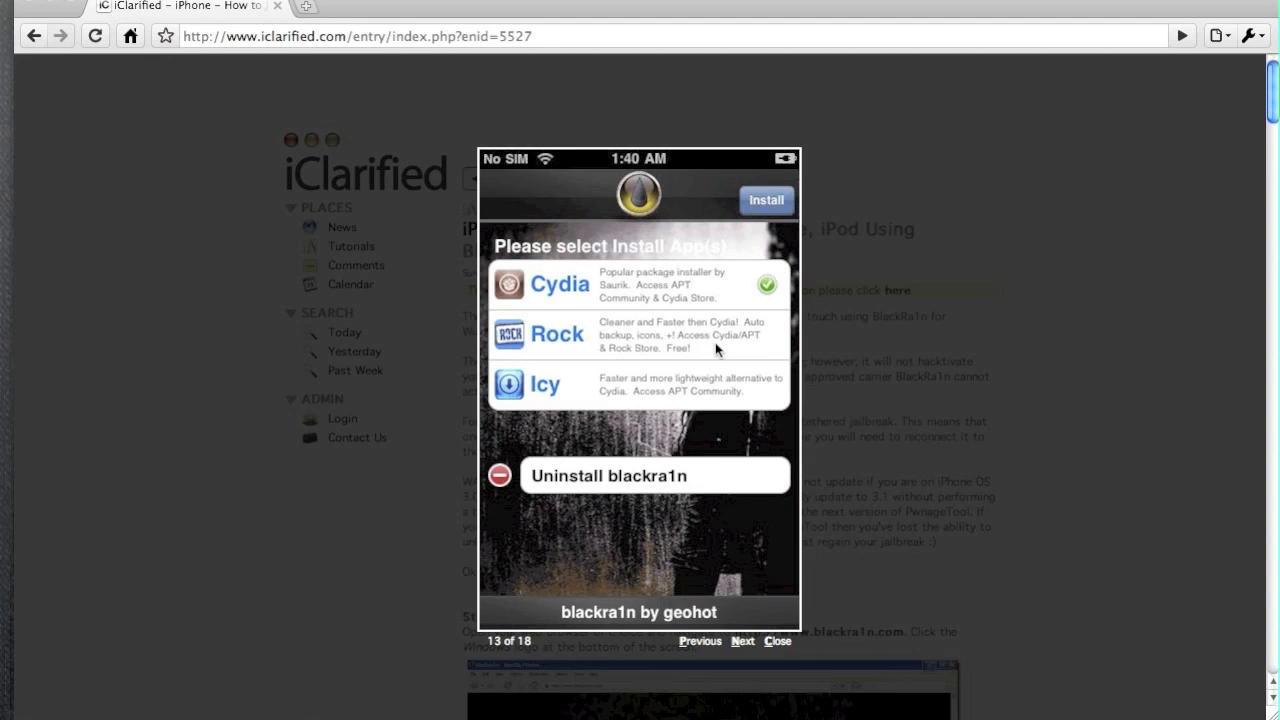
pyautogui.moveTo(777, 641)
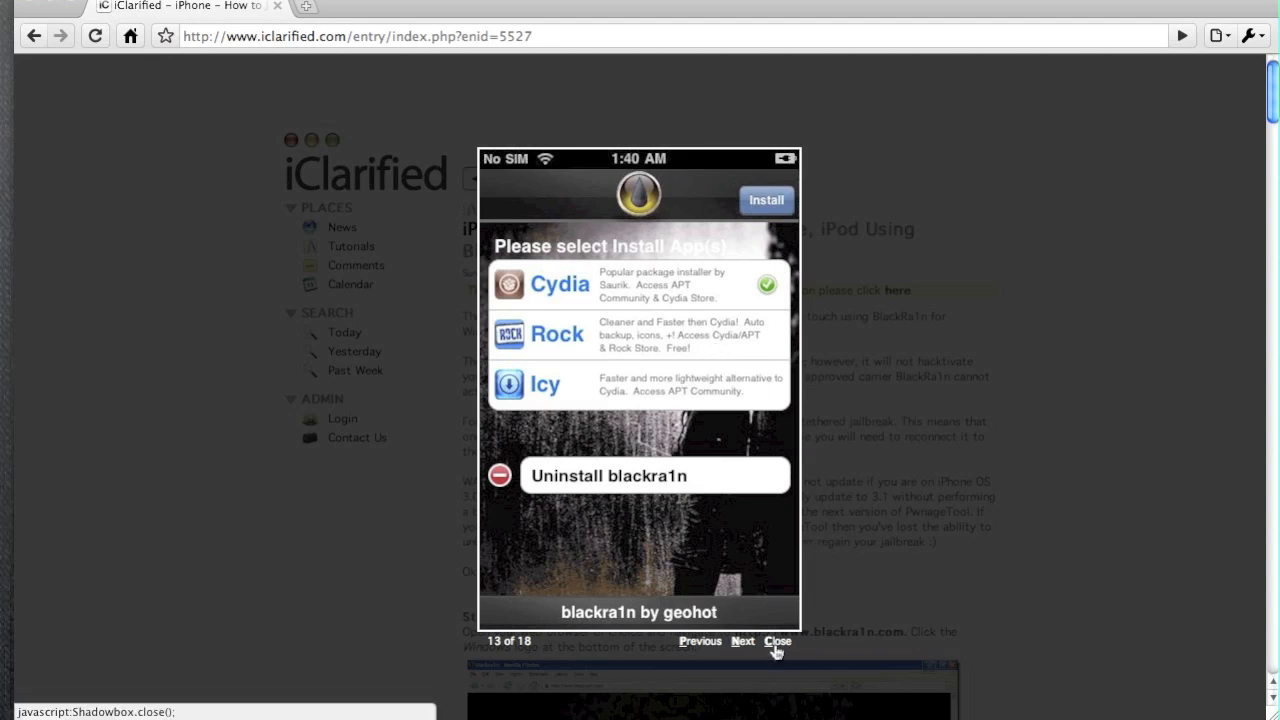